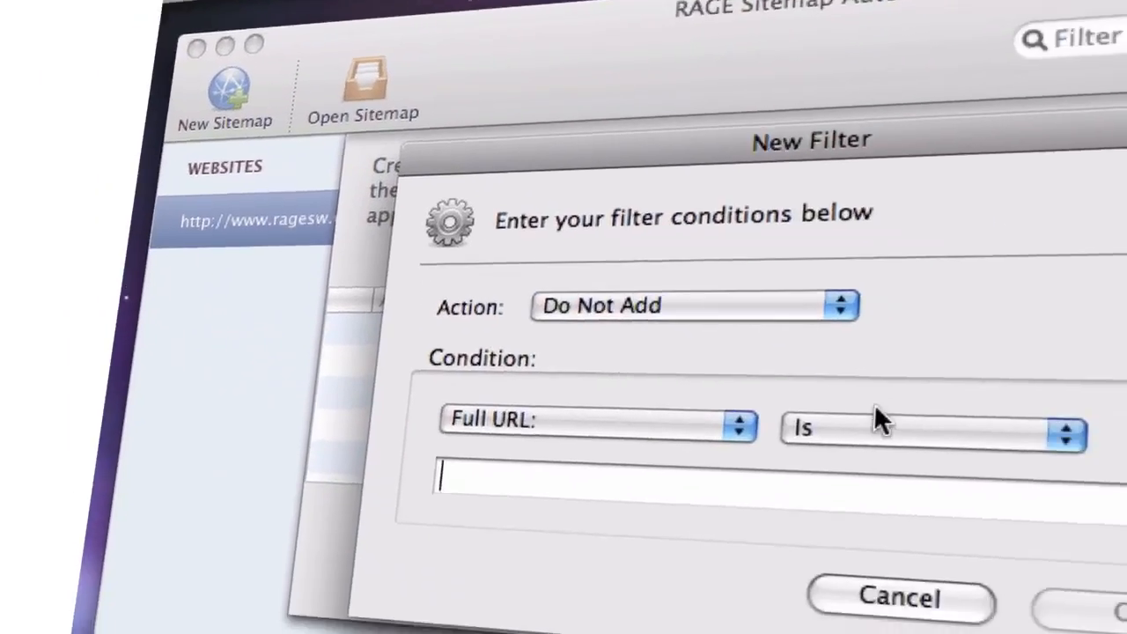
Exclude pages whose full URL contains 'private' via a Do Not Add filter
type("private")
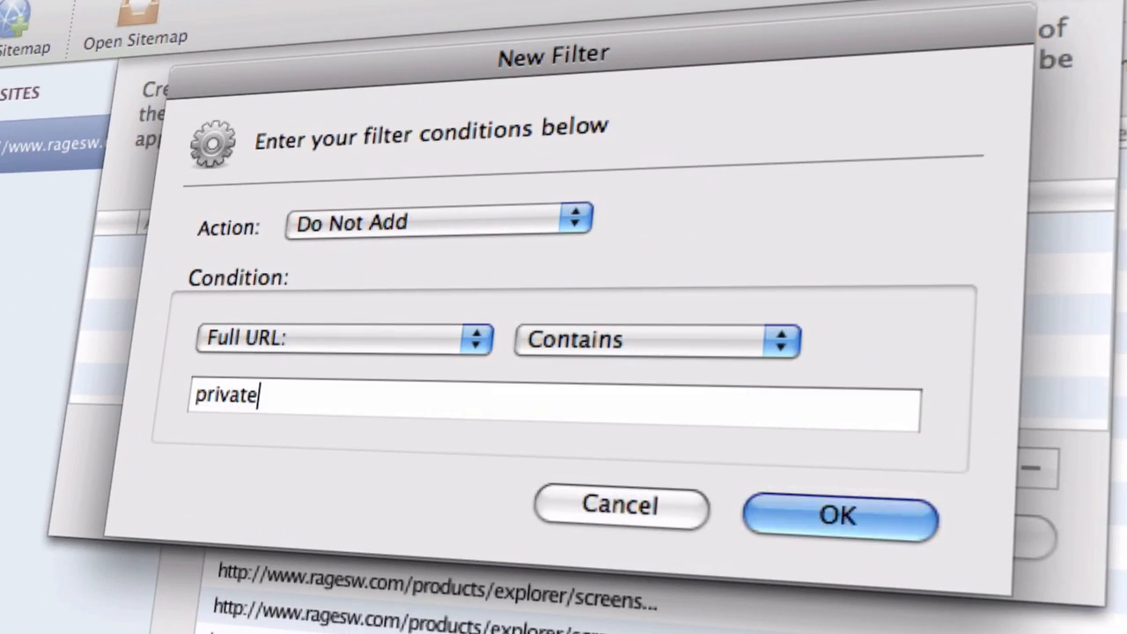
left_click(837, 515)
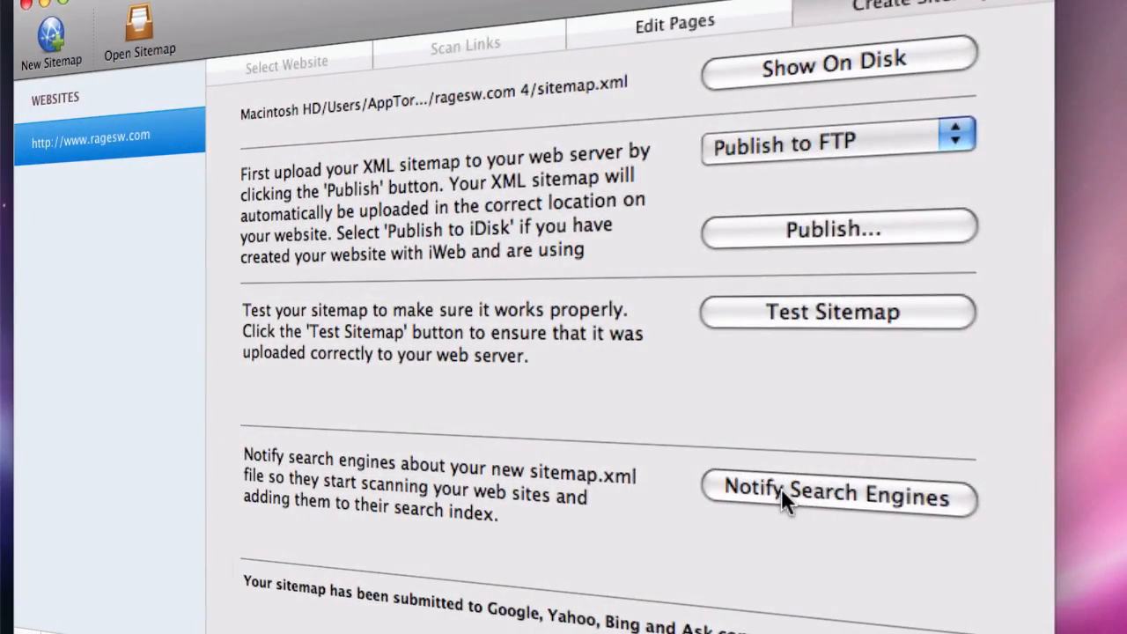
Notify Google, Yahoo, Bing and Ask.com of the sitemap and dismiss the confirmation
left_click(837, 493)
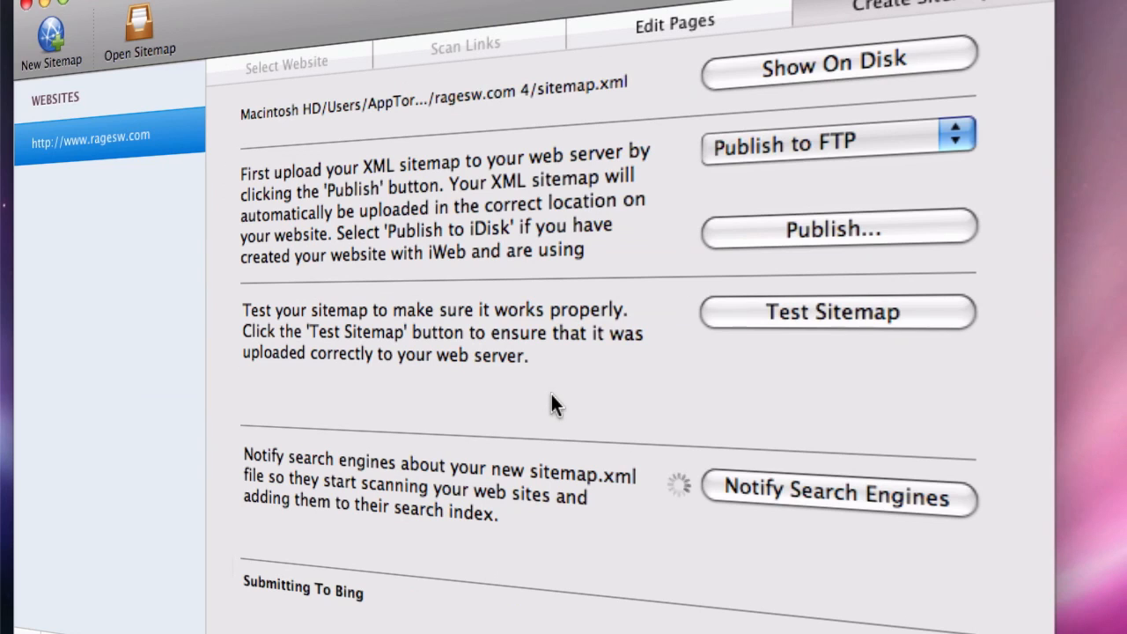
left_click(836, 497)
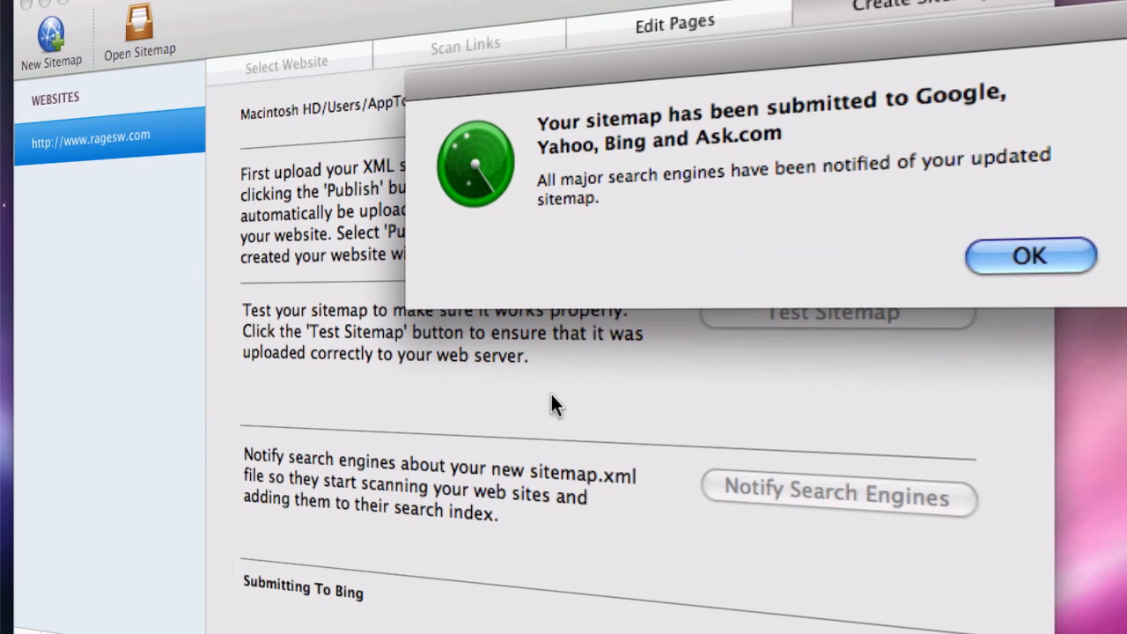
left_click(1030, 255)
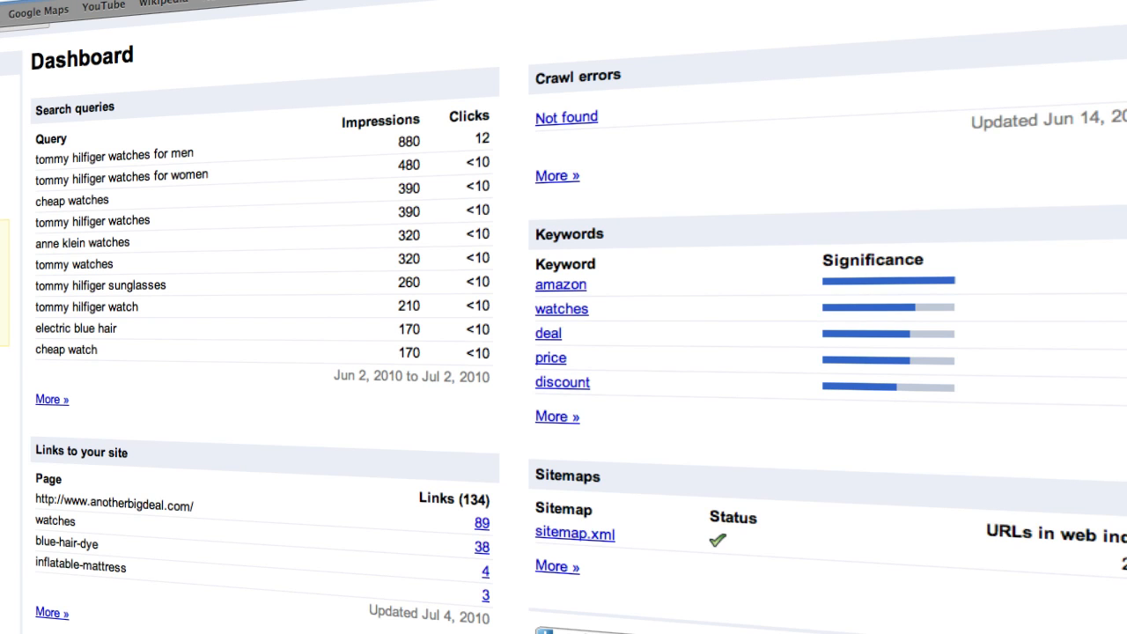
scroll("down", 3)
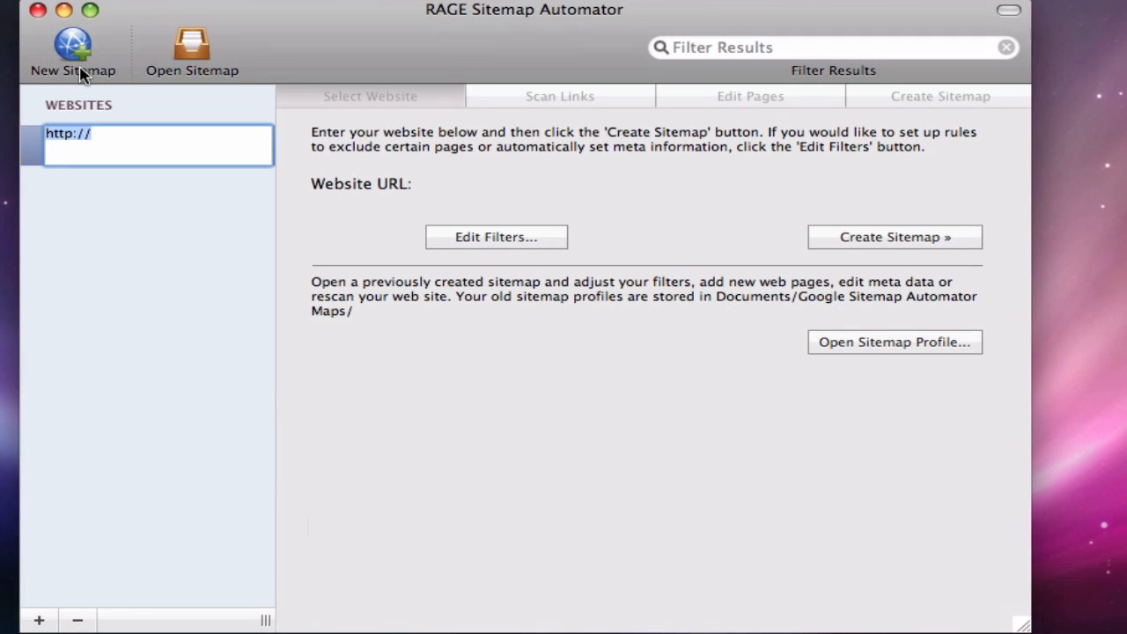
type("www.ragesw.com")
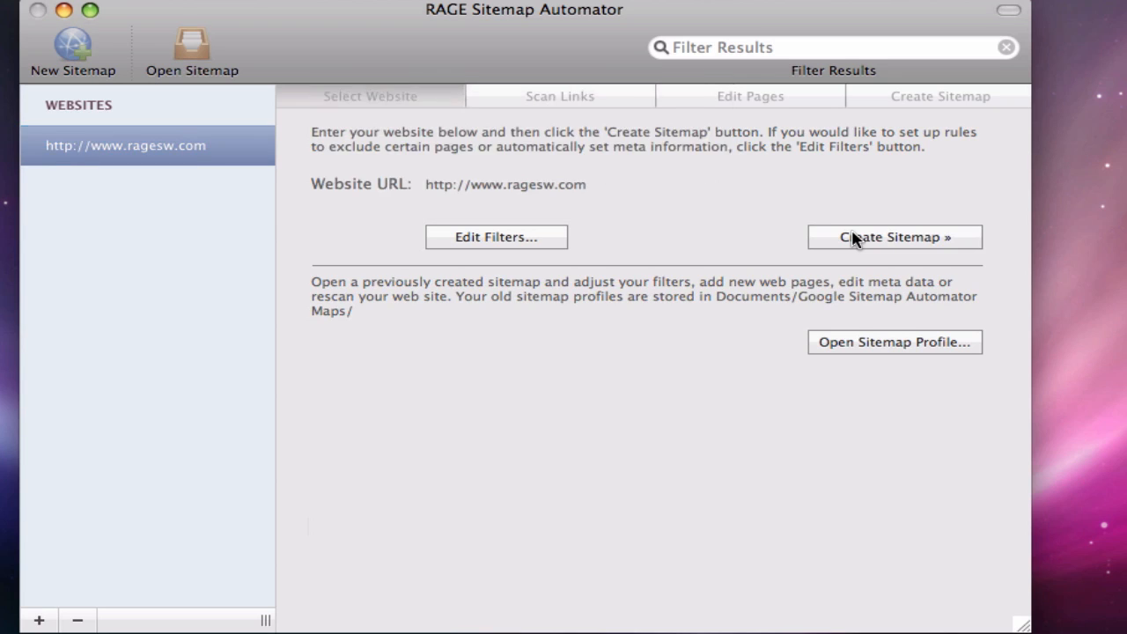
left_click(895, 236)
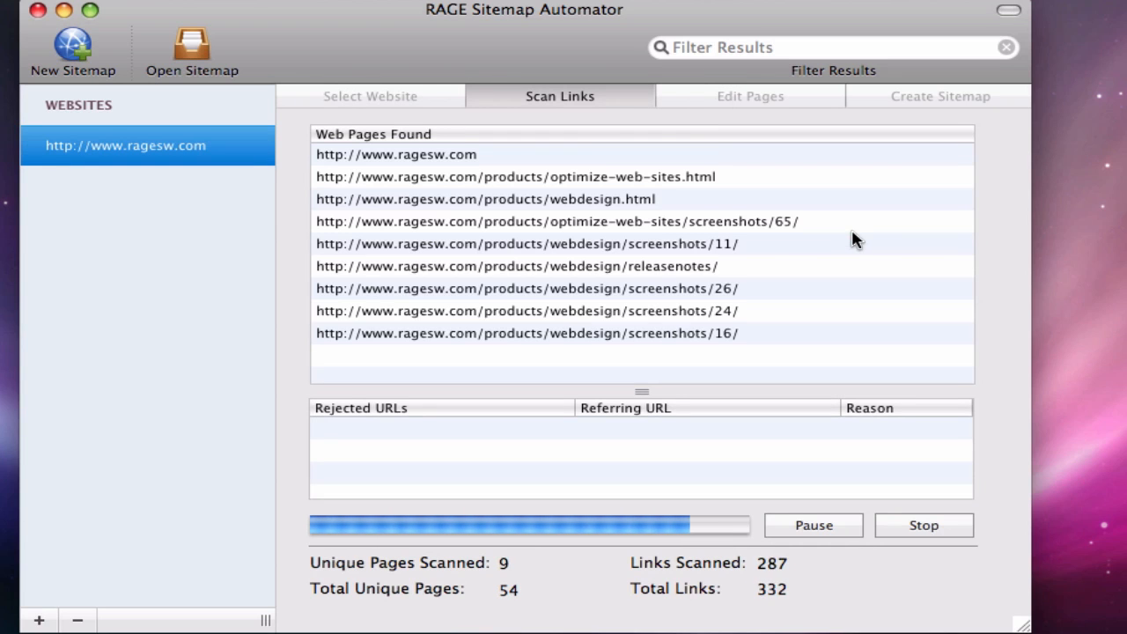